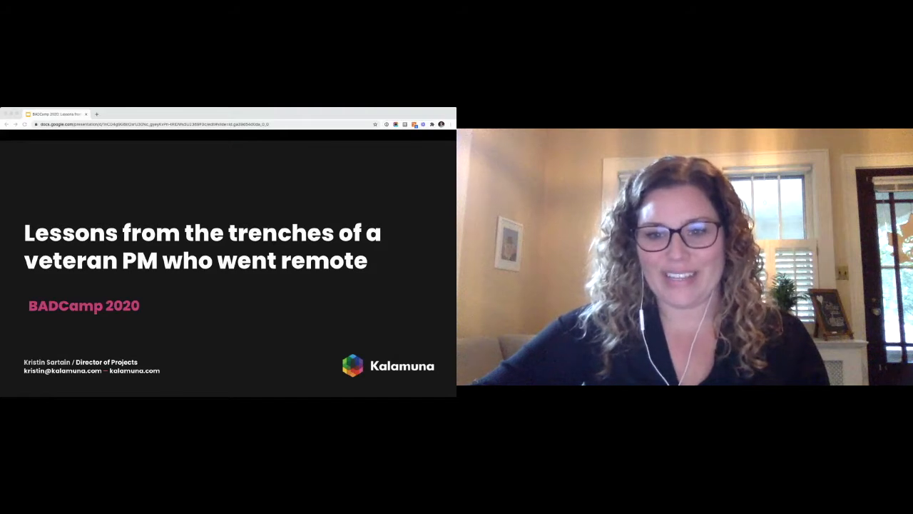
{"action": "key", "text": "Right"}
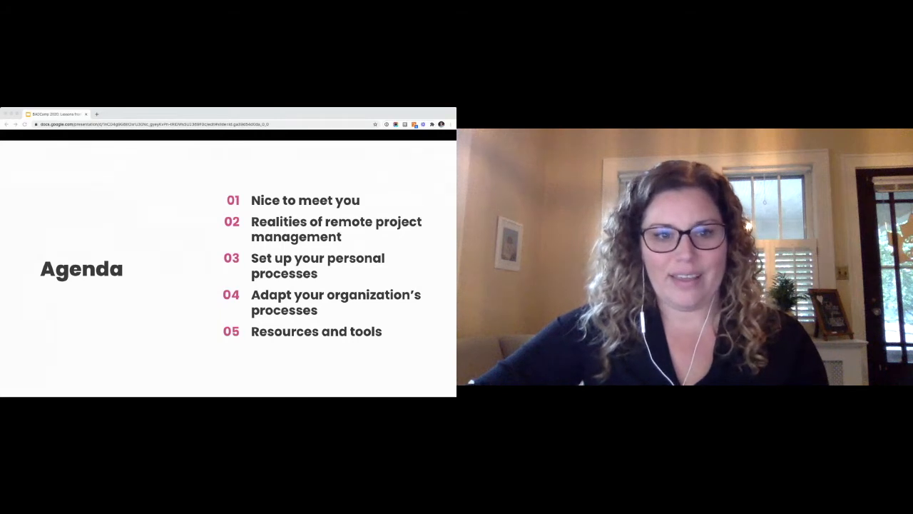
{"action": "key", "text": "Right"}
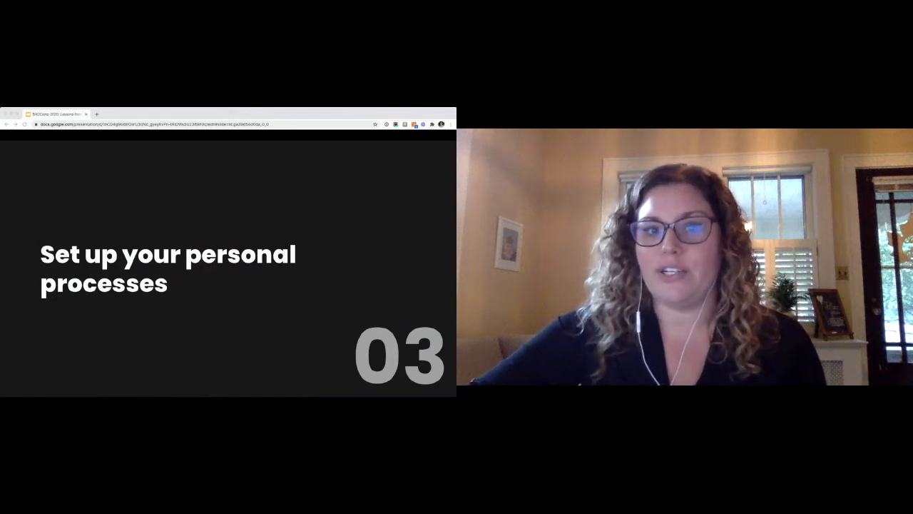
{"action": "key", "text": "Right"}
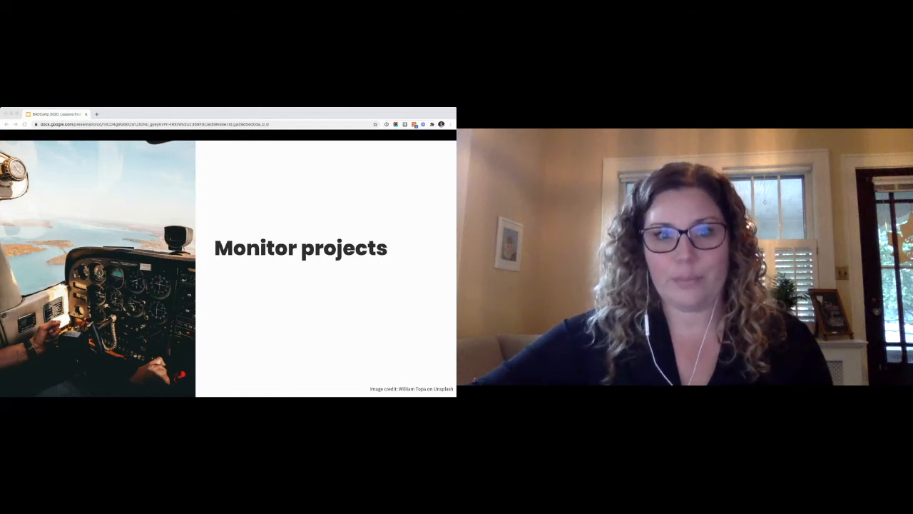
{"action": "key", "text": "Right"}
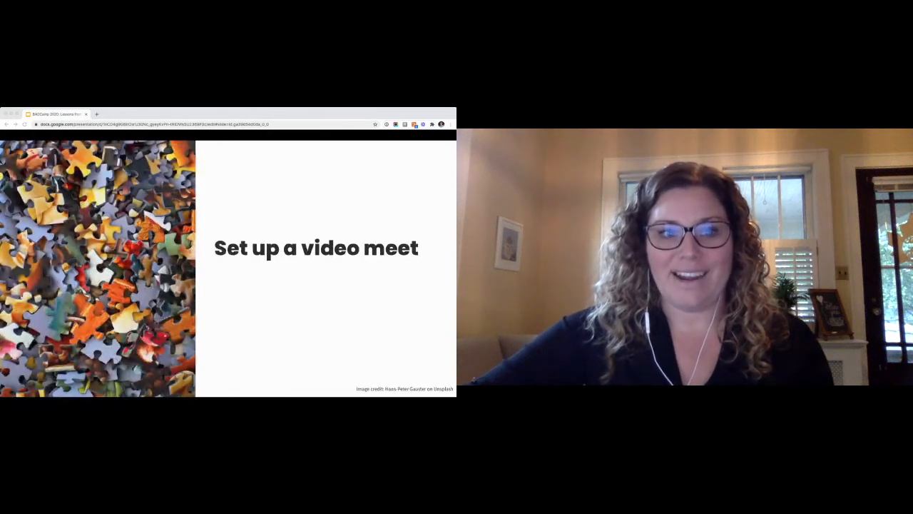